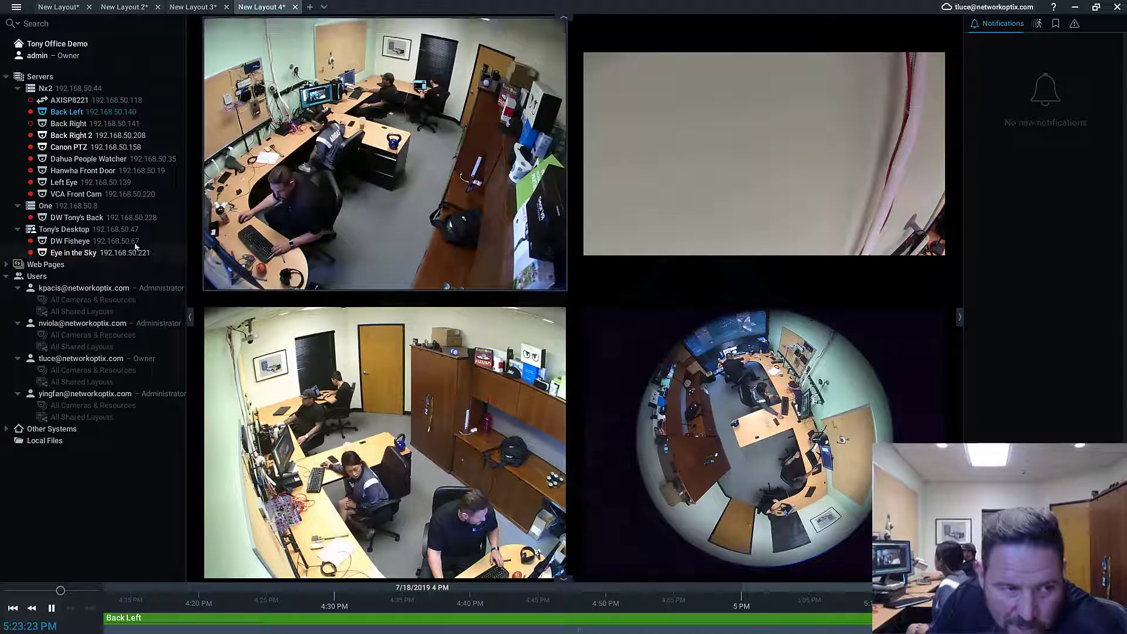
- Explore the Add Device option on the Tony's Desktop server without adding anything
right_click(63, 229)
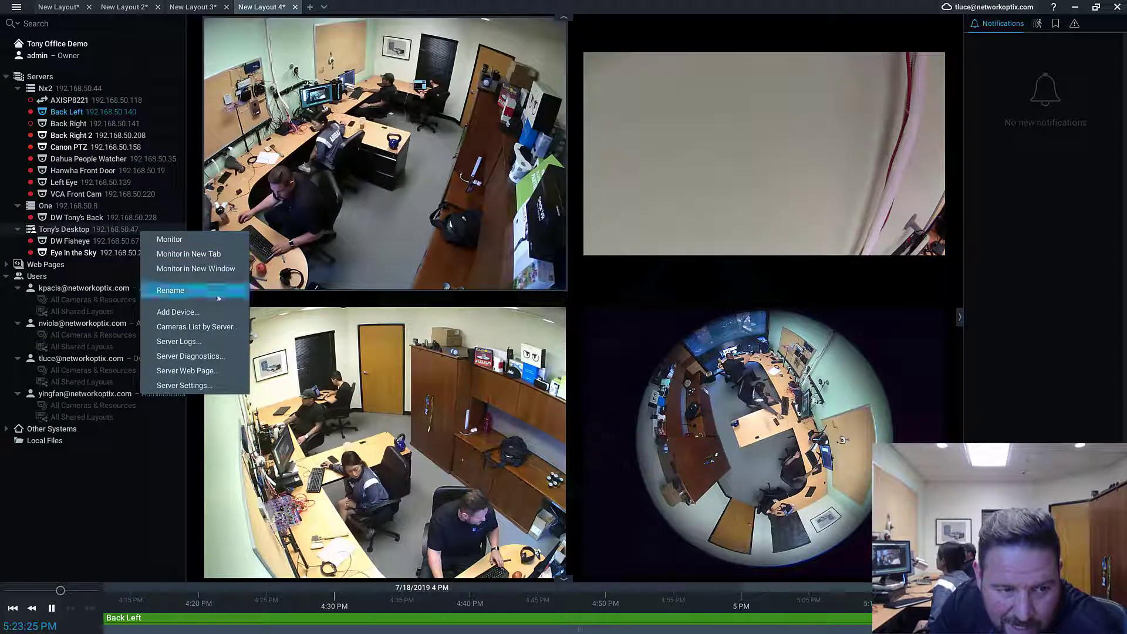
click(179, 313)
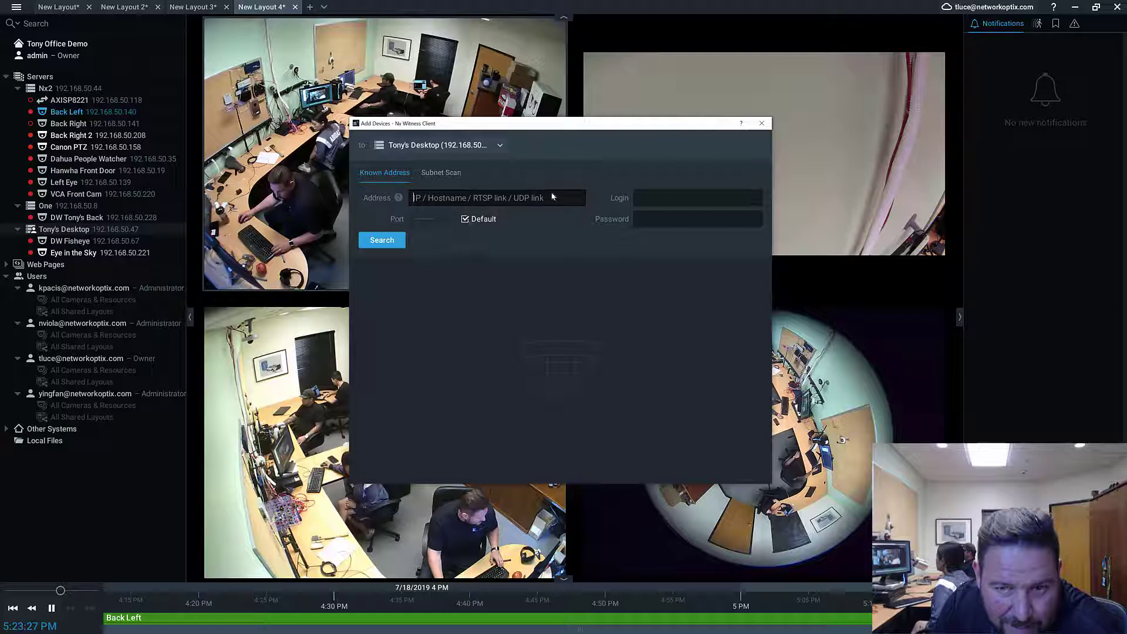
right_click(63, 229)
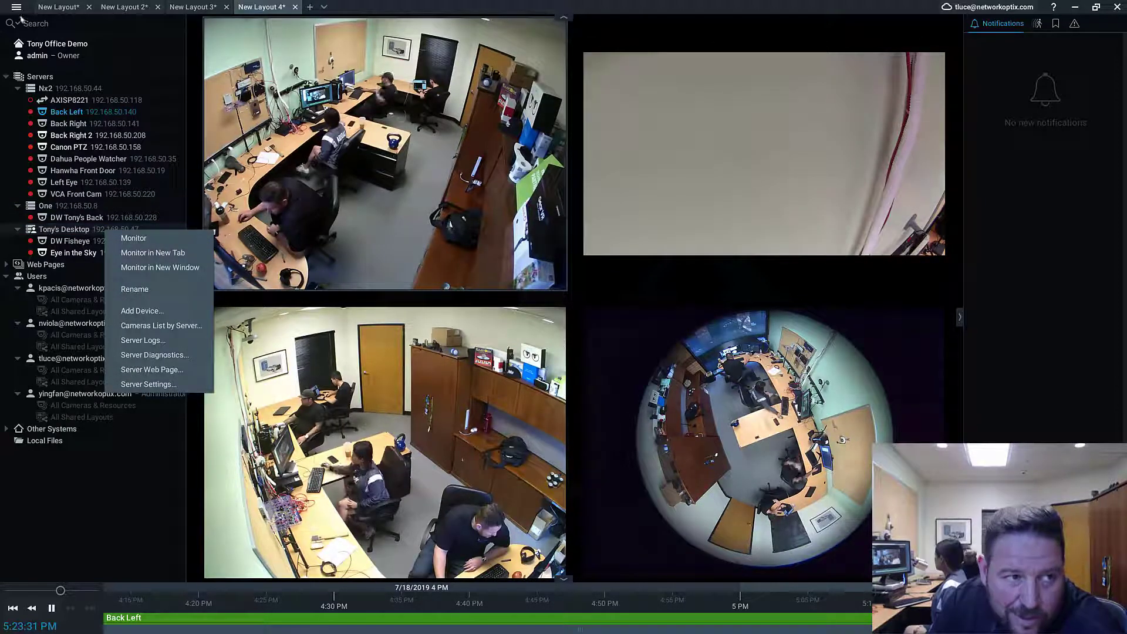
- Start a new virtual camera on server Nx2 named Tony's Go Pro
click(13, 11)
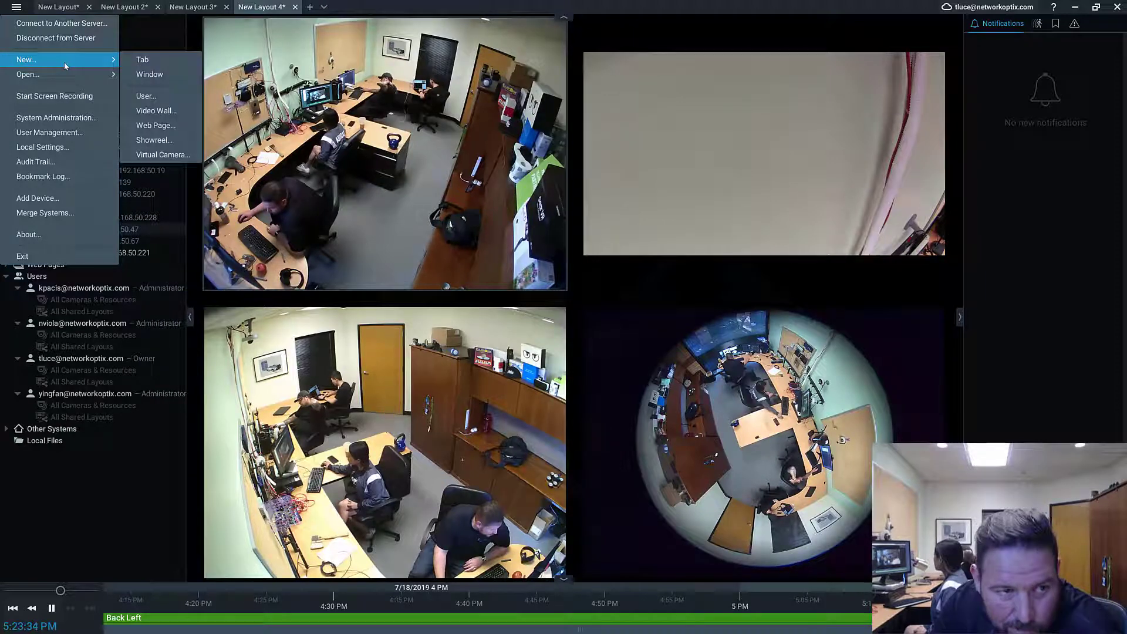
mouse_move(163, 155)
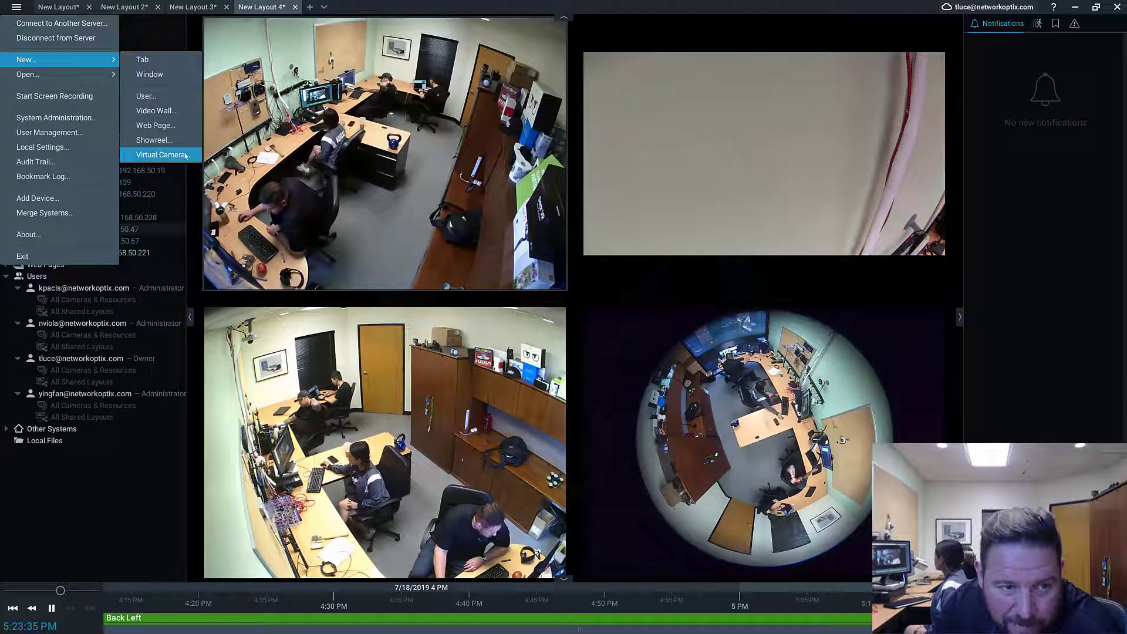
click(165, 155)
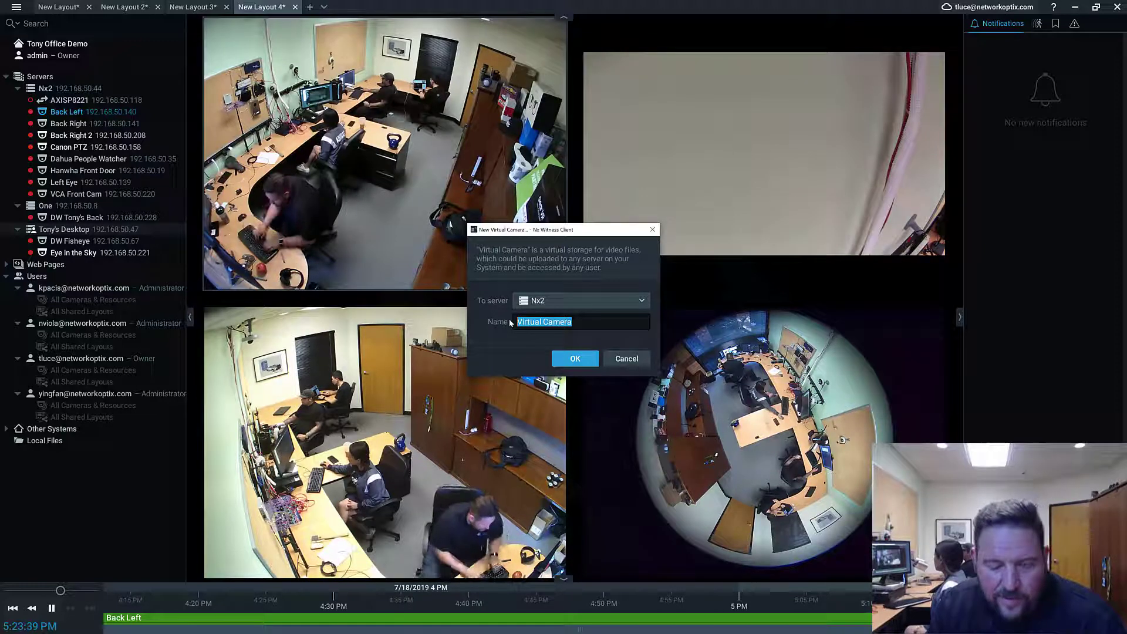
text(Tony's Go Pro)
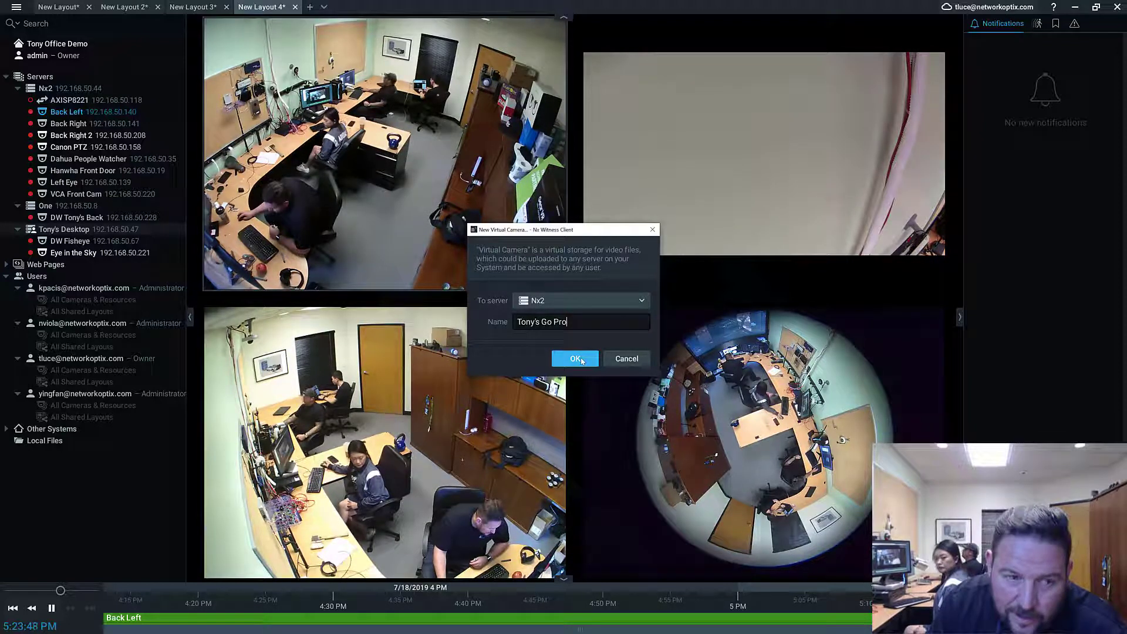
- Create the Tony's Go Pro virtual camera and accept its General settings
click(575, 360)
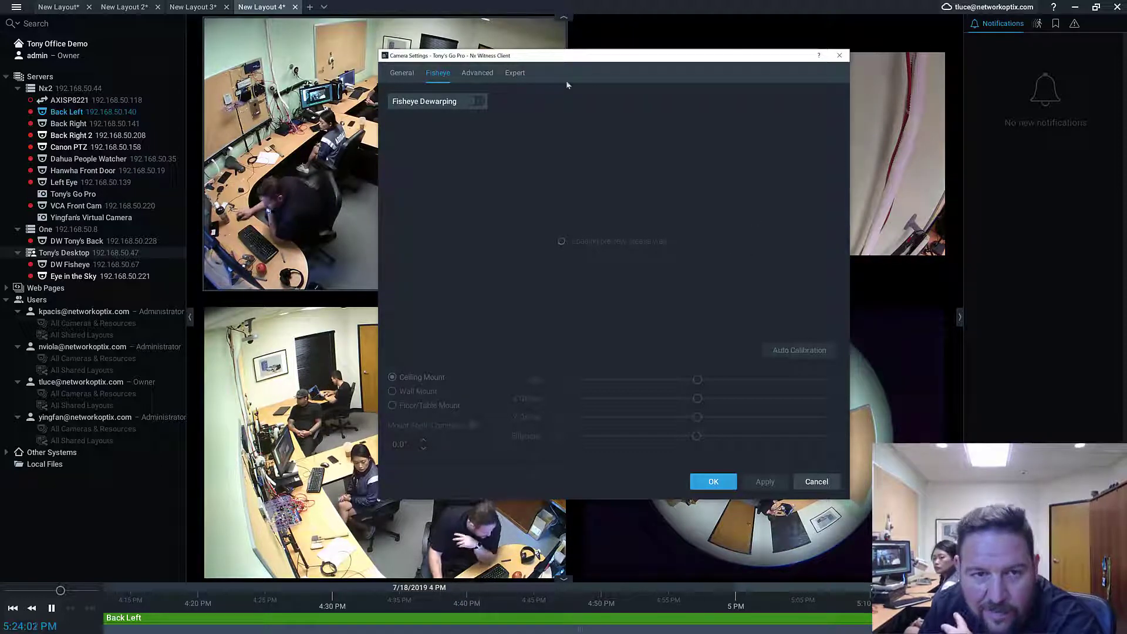
click(402, 72)
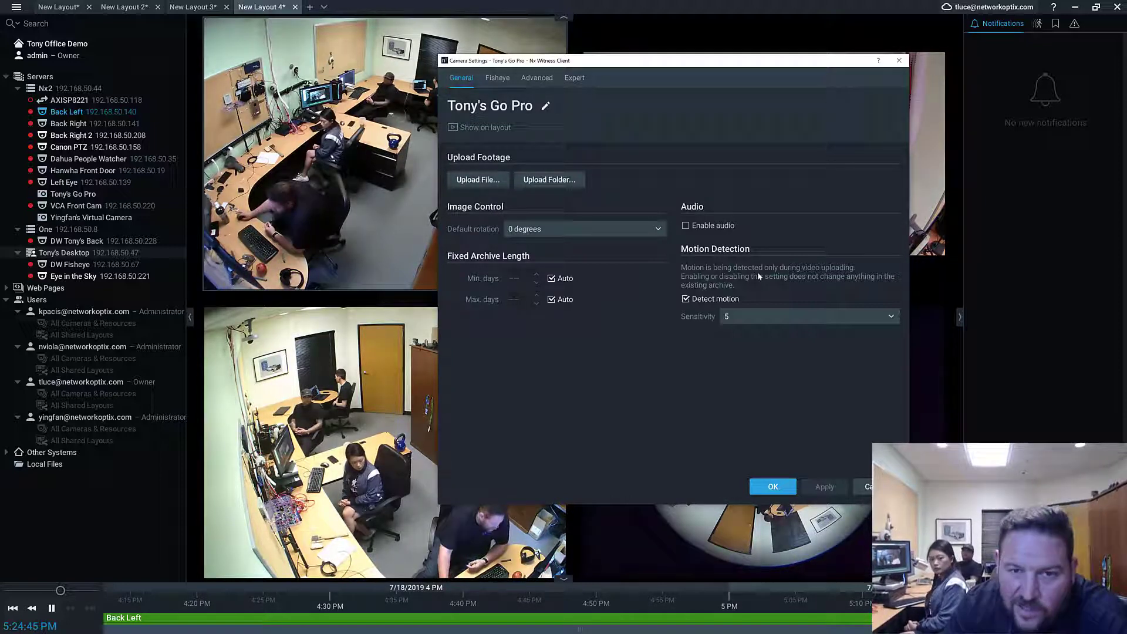
mouse_move(736, 99)
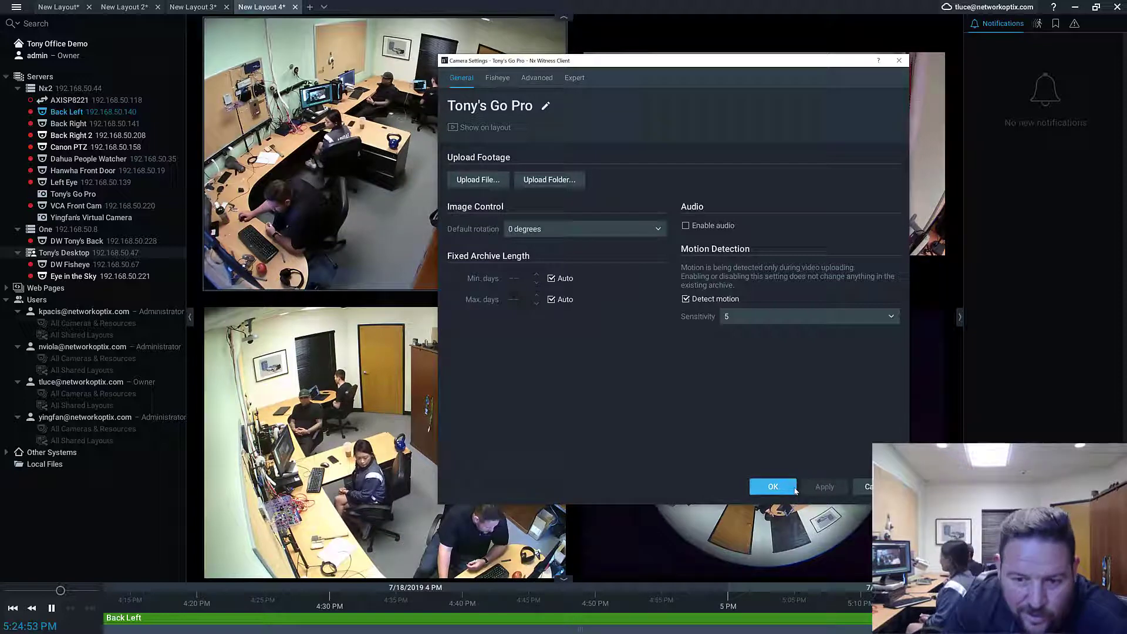
click(773, 487)
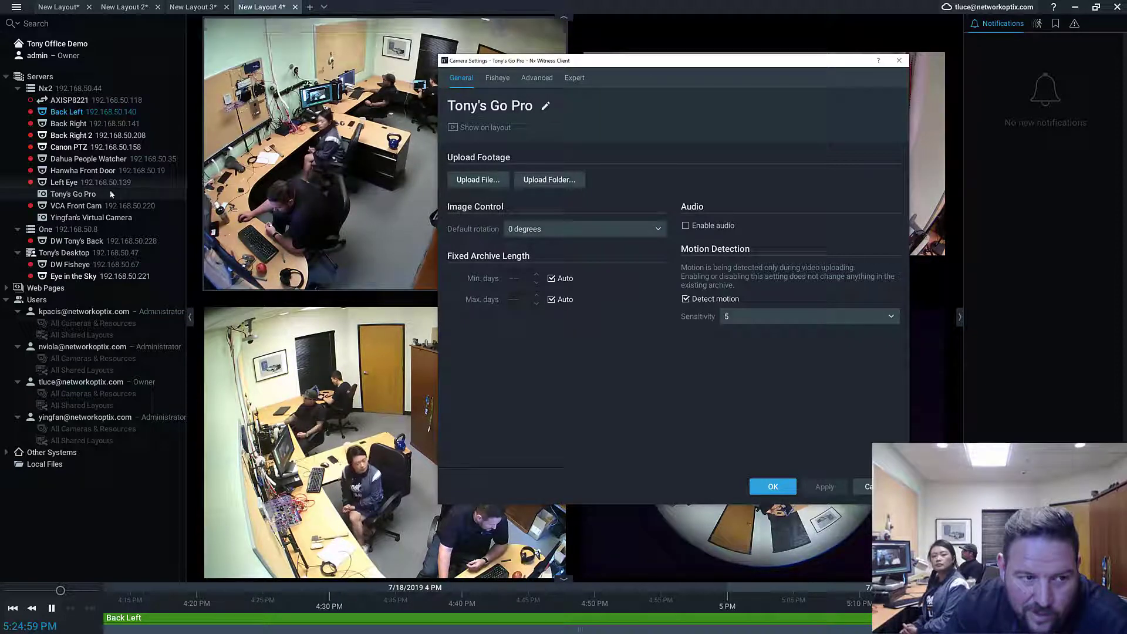
- Browse Pictures > GoPro > 2019-07-13 > HERO 1 for a single video file, then cancel without choosing one
right_click(73, 193)
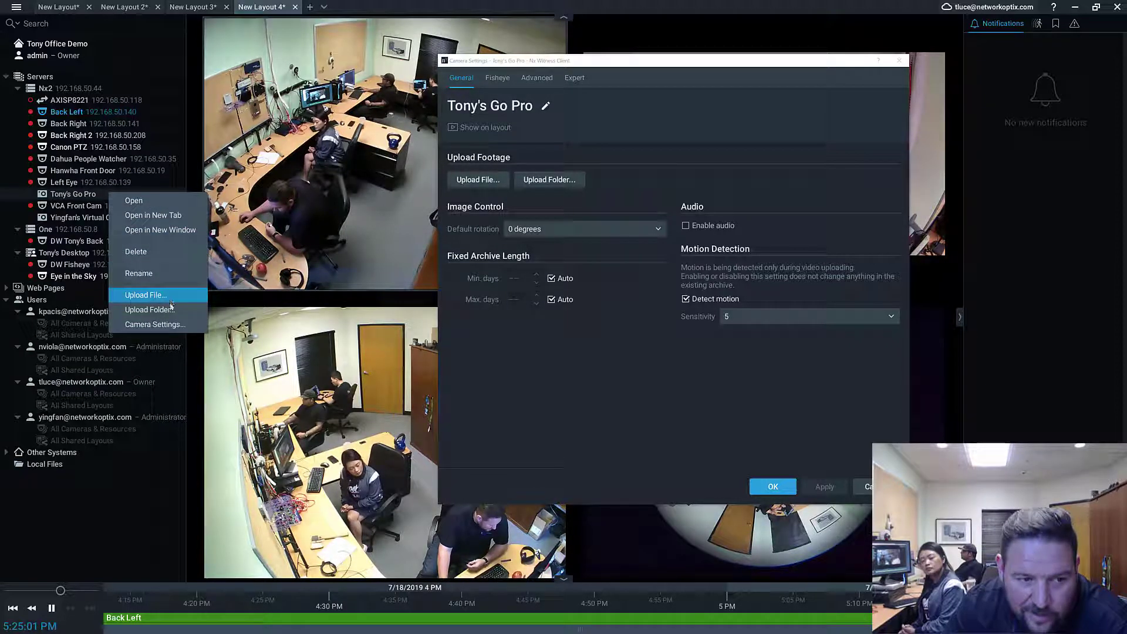
click(146, 295)
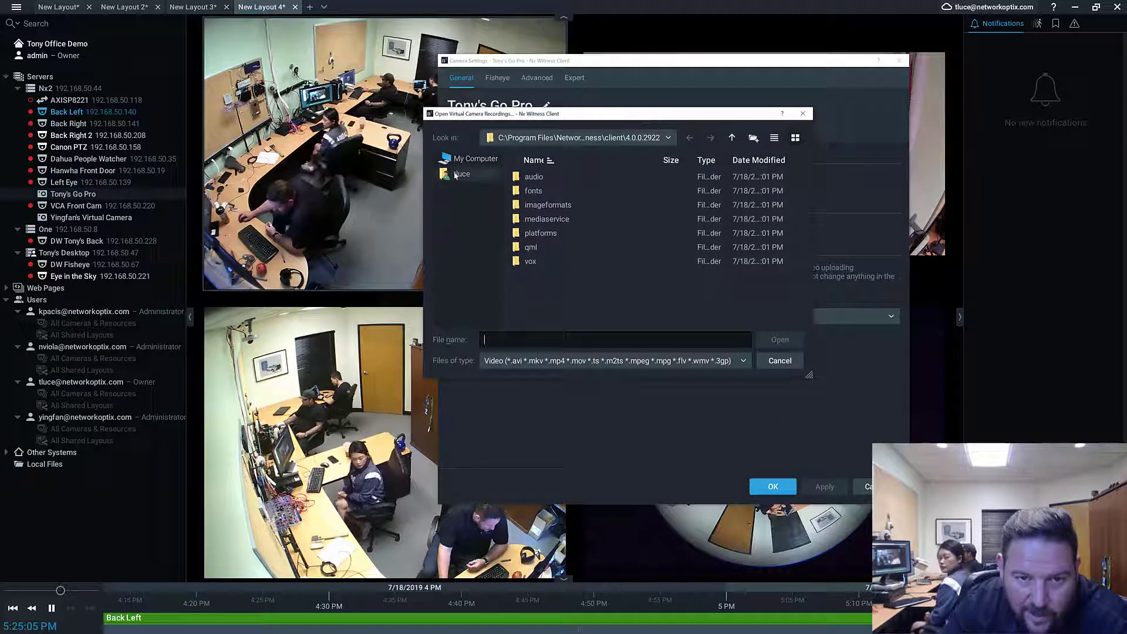
click(462, 174)
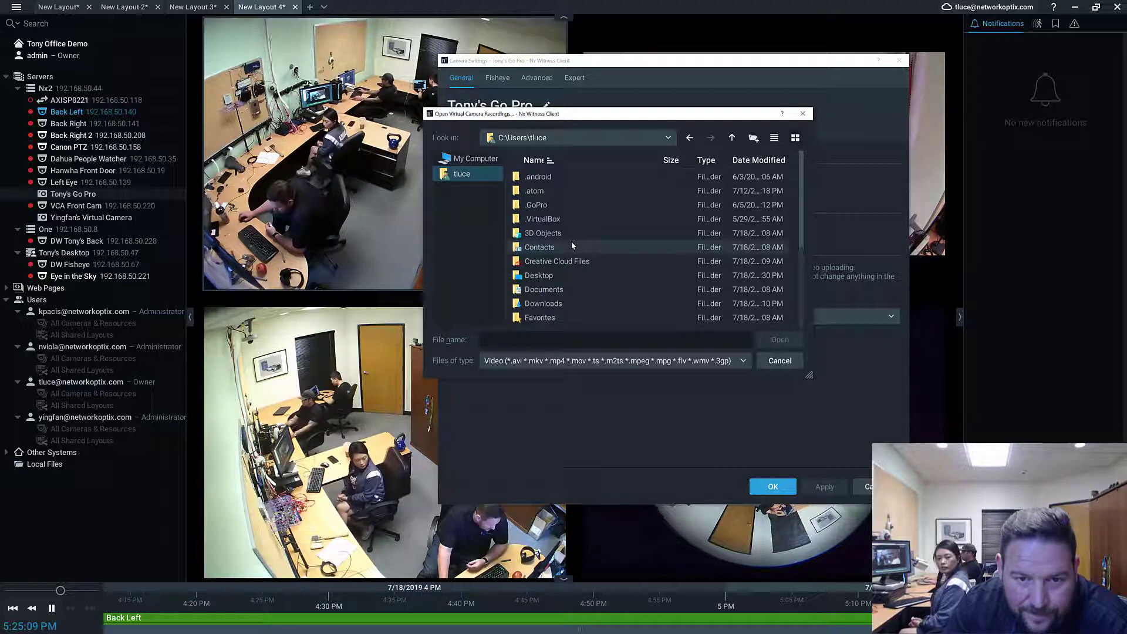
scroll(down, 3)
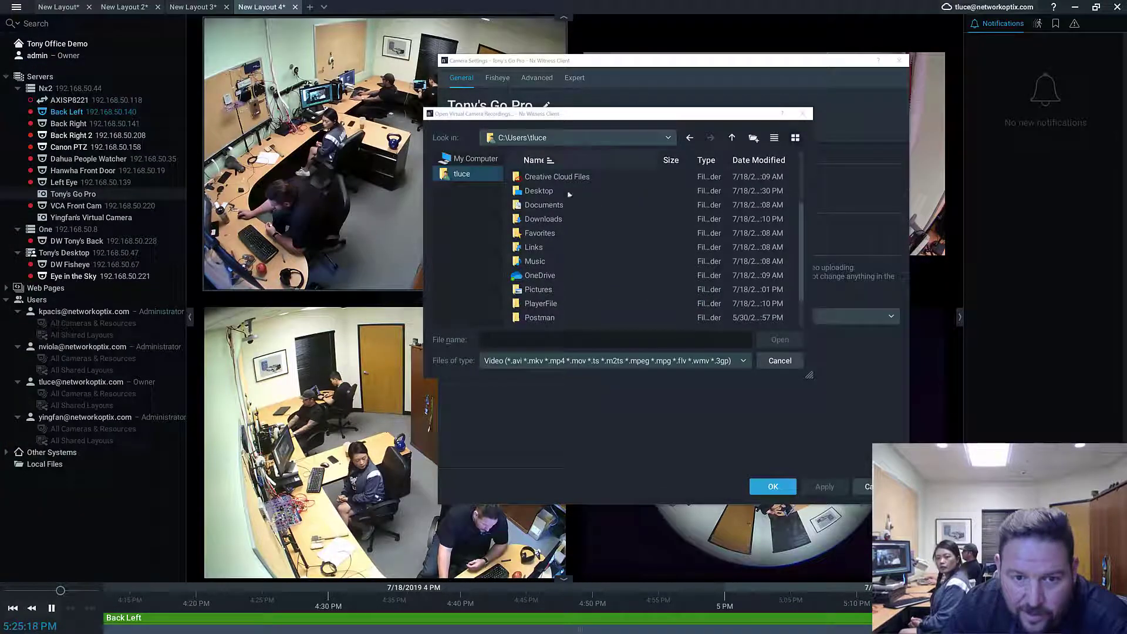
double_click(538, 289)
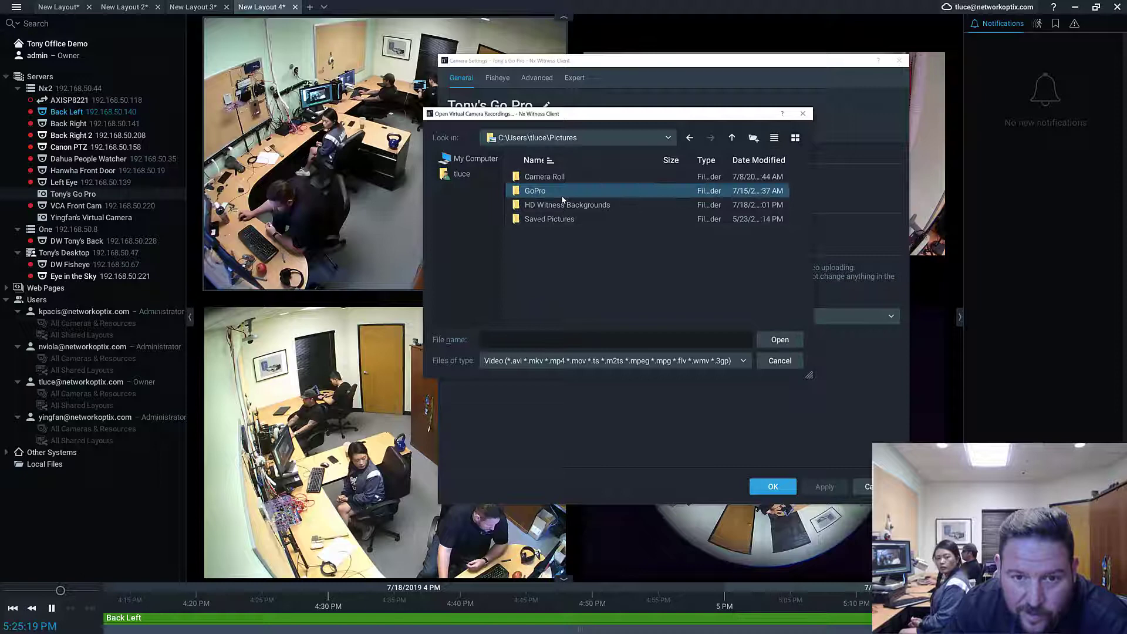
double_click(535, 191)
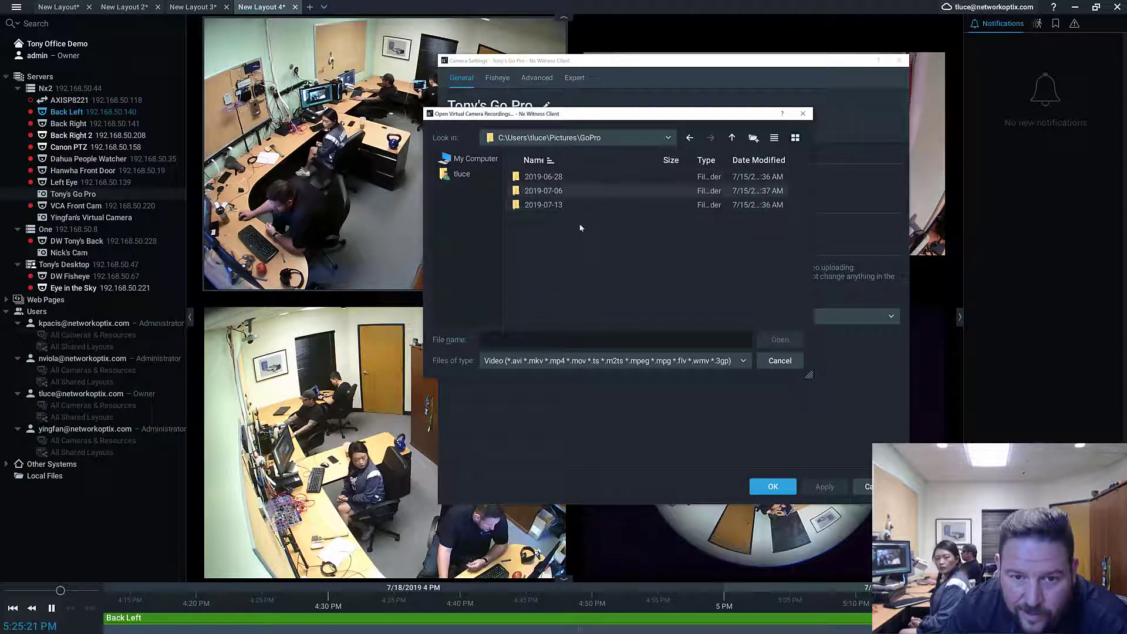
double_click(543, 204)
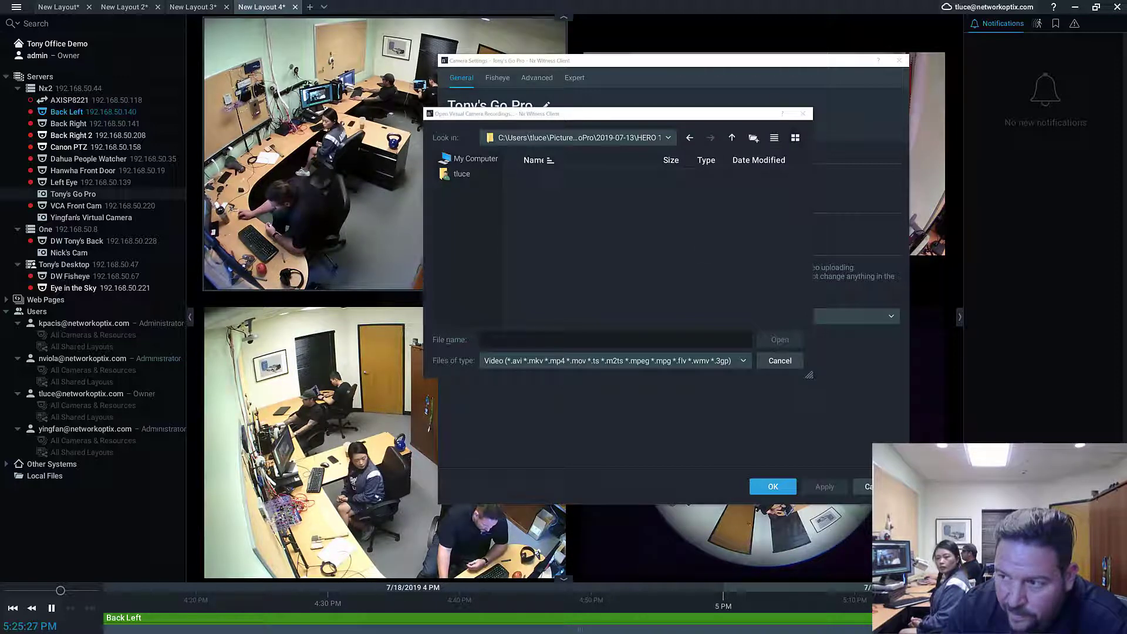
click(733, 138)
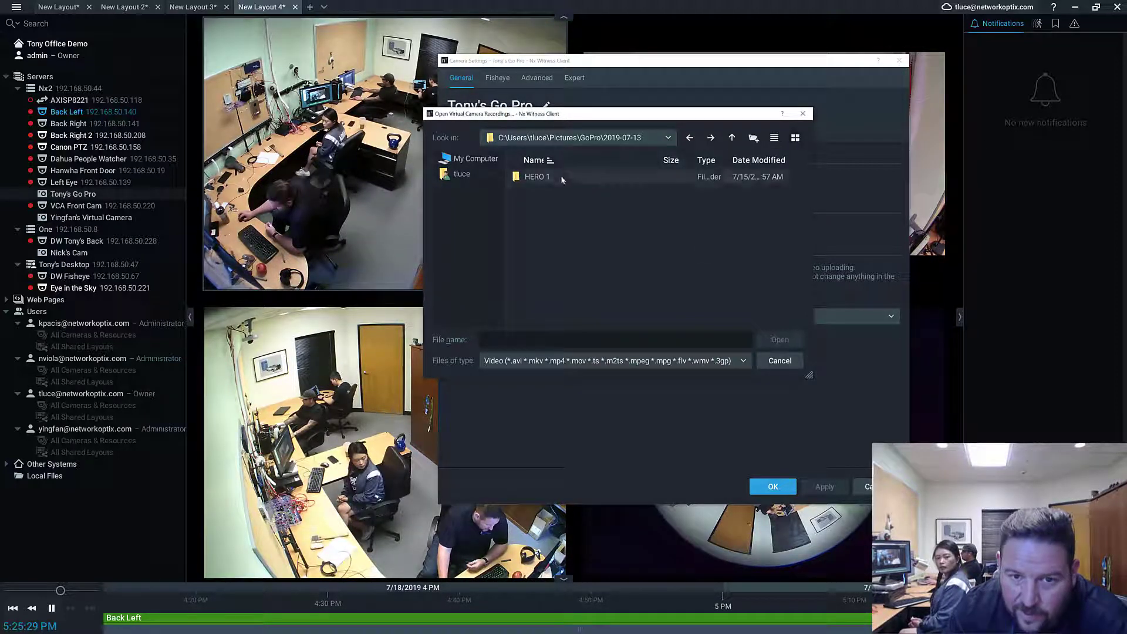
double_click(536, 176)
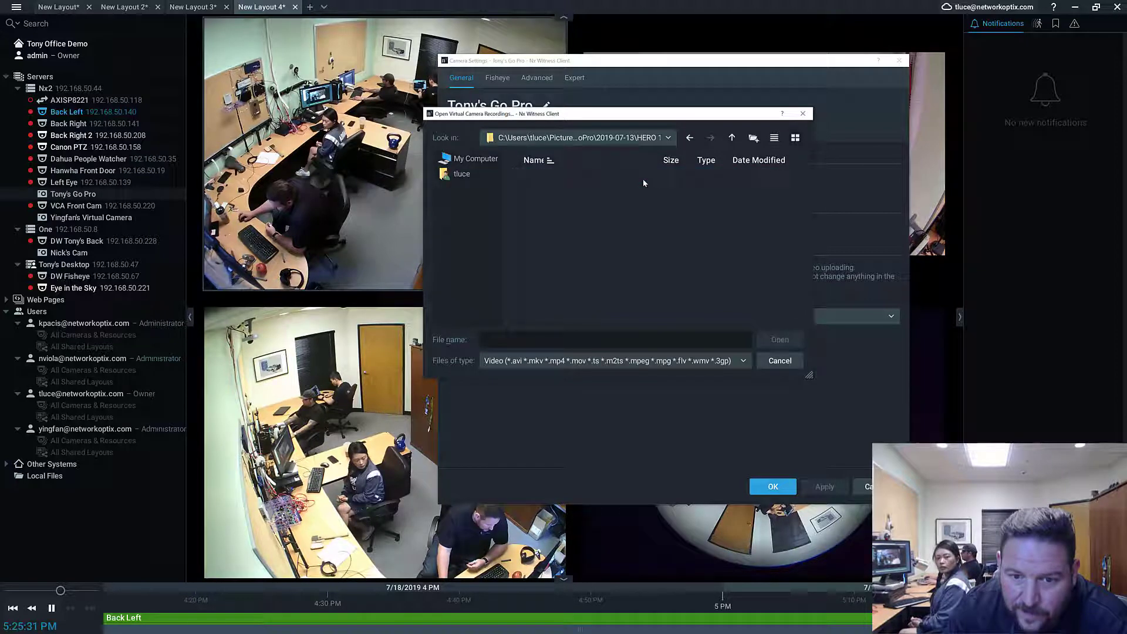
click(780, 360)
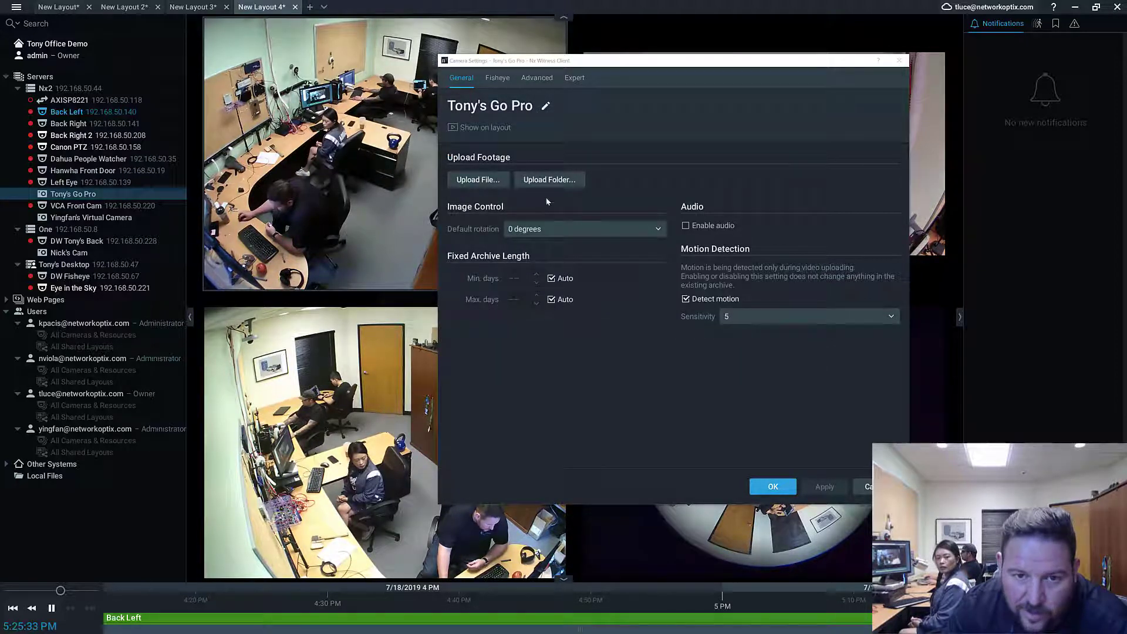
- Upload the Pictures folder as footage and dismiss the 'No video files found' message
click(550, 180)
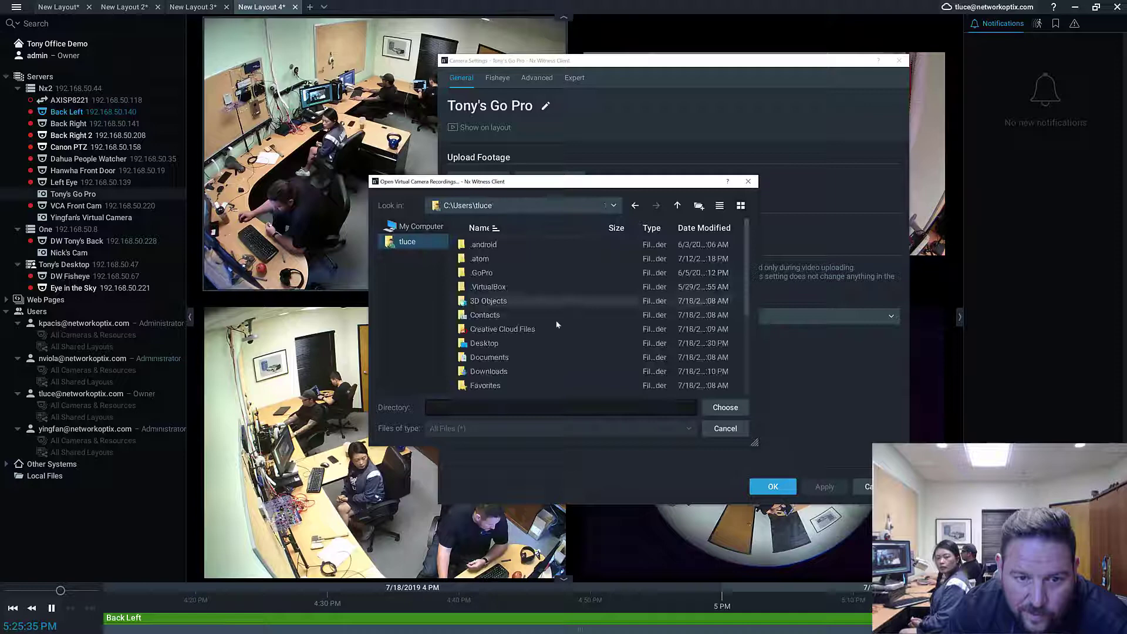
click(484, 315)
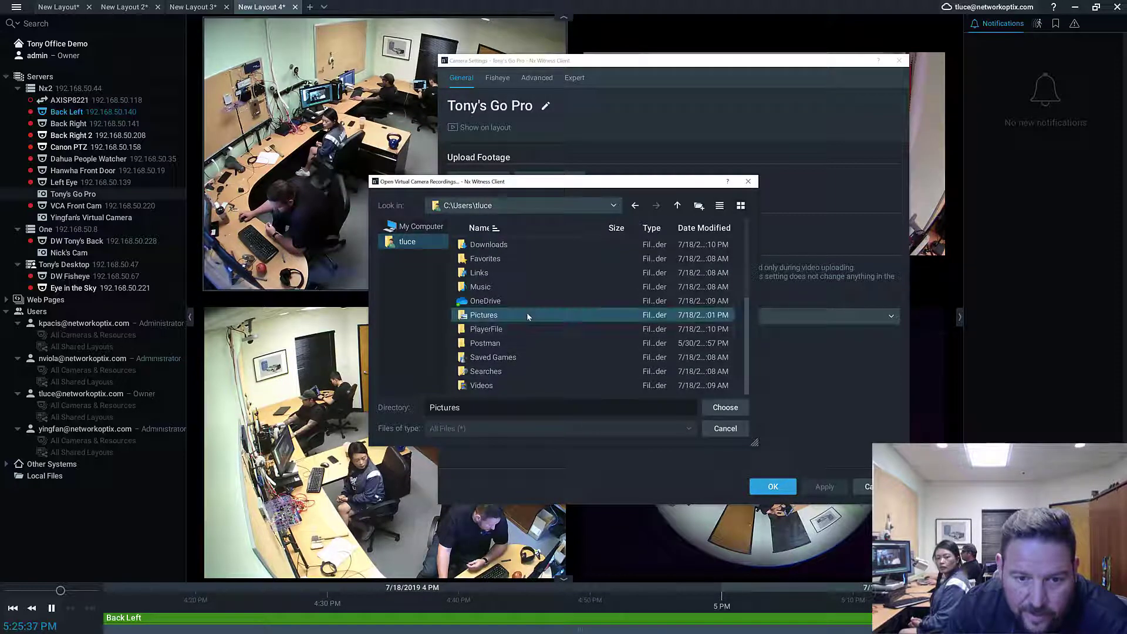
click(726, 407)
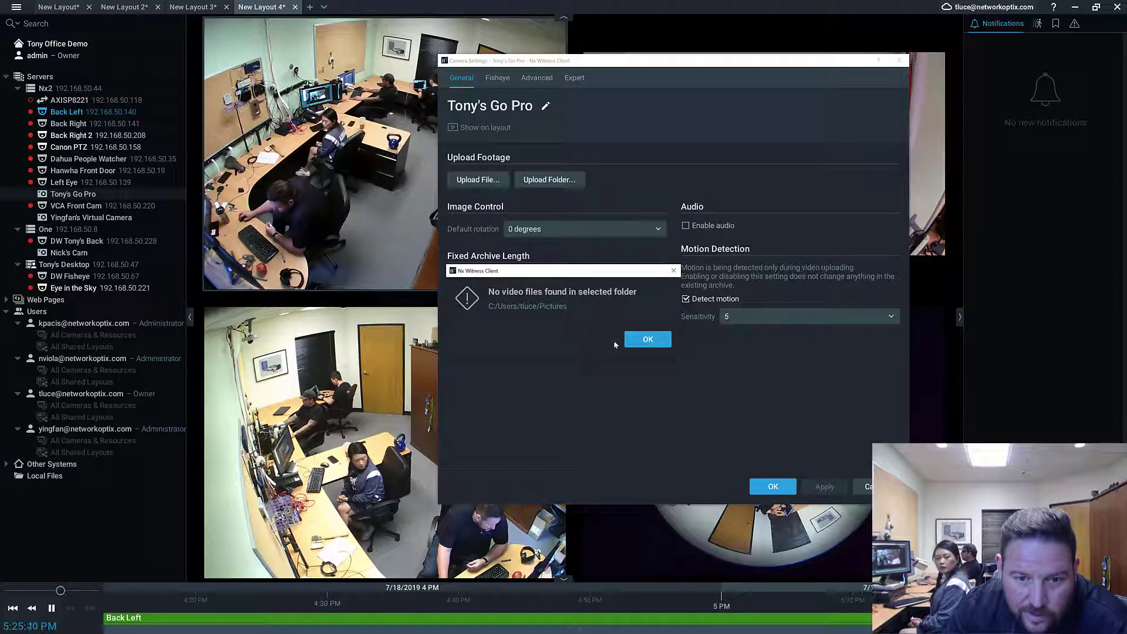
click(648, 338)
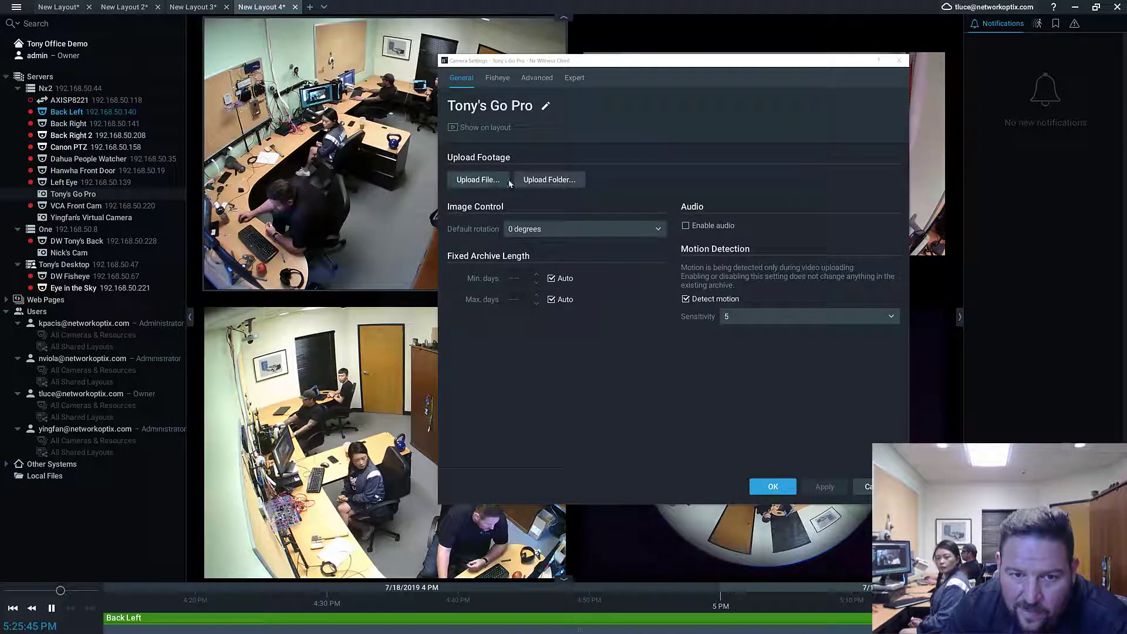
click(478, 180)
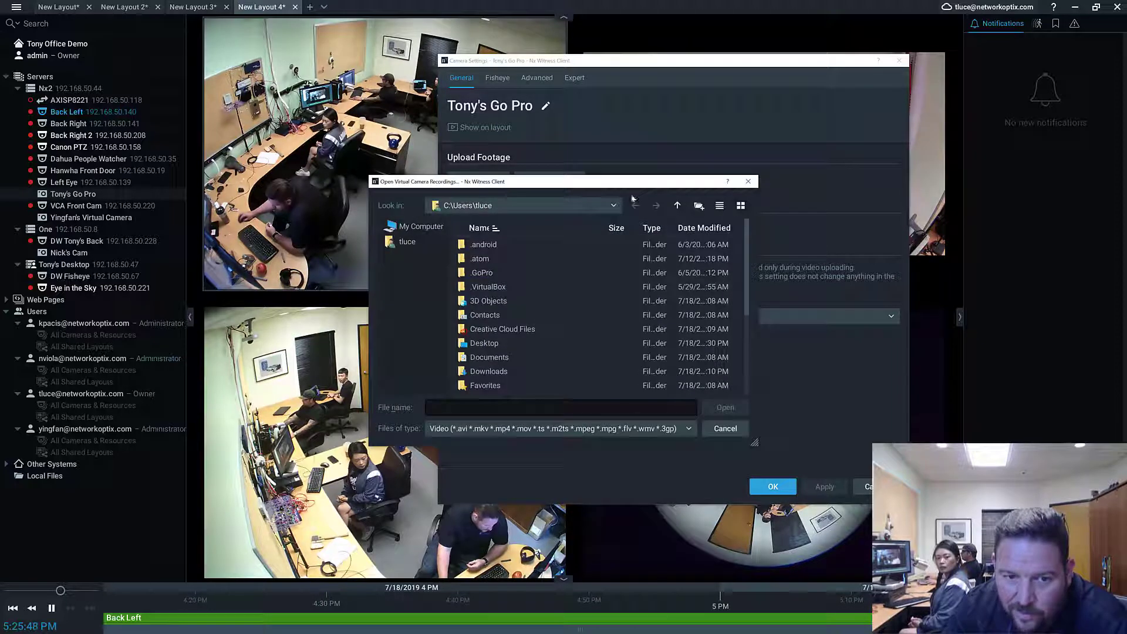
scroll(down, 3)
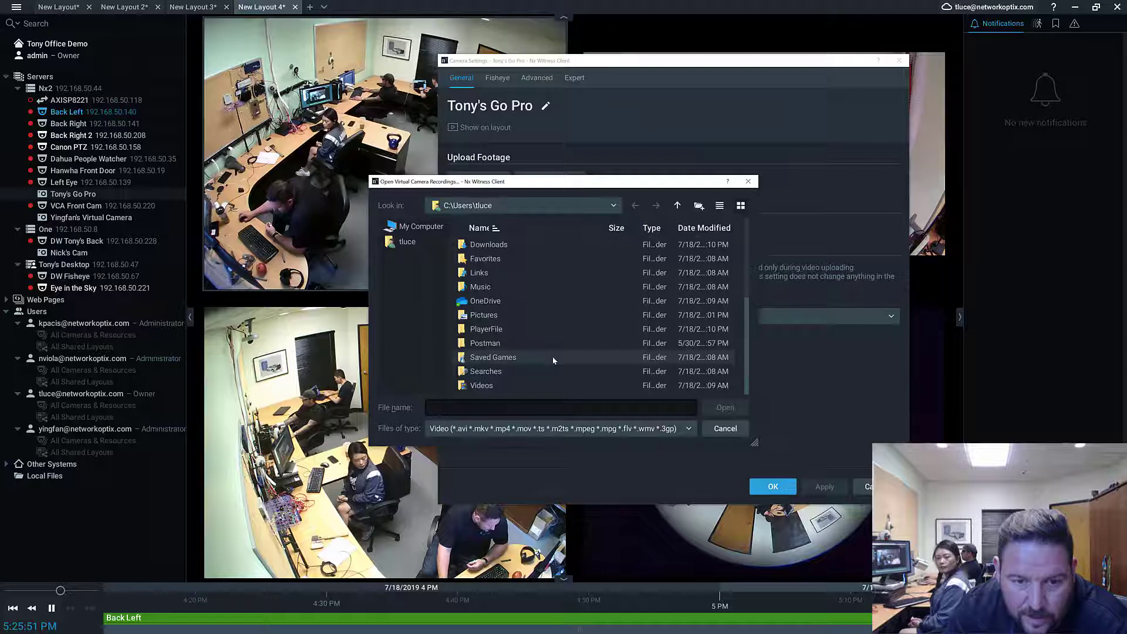
click(406, 242)
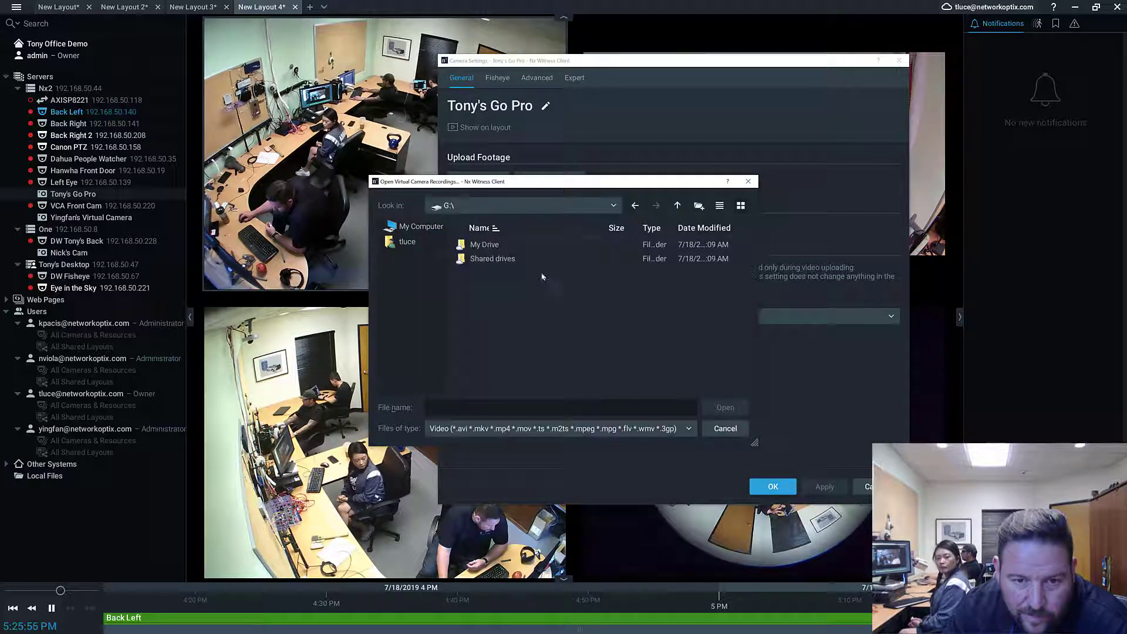
double_click(484, 244)
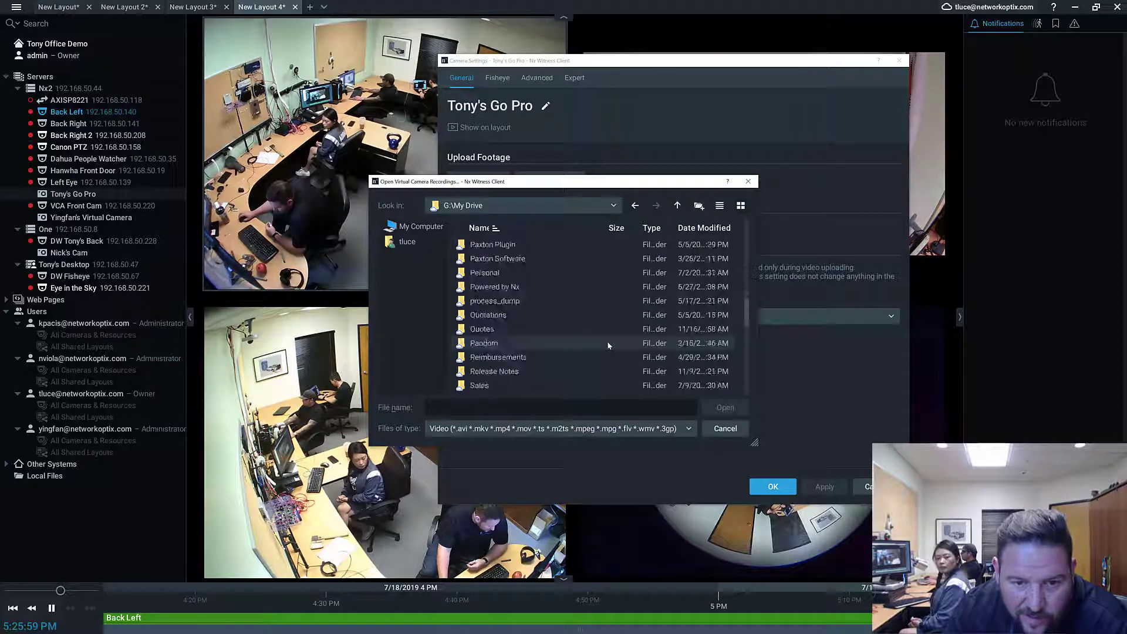
scroll(down, 3)
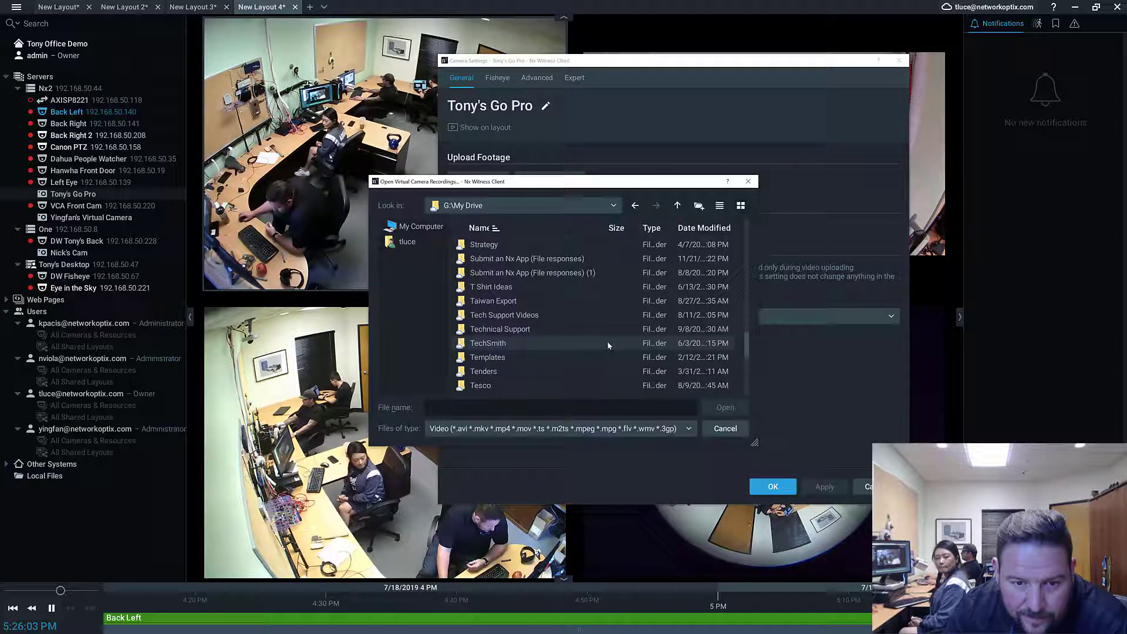
scroll(down, 3)
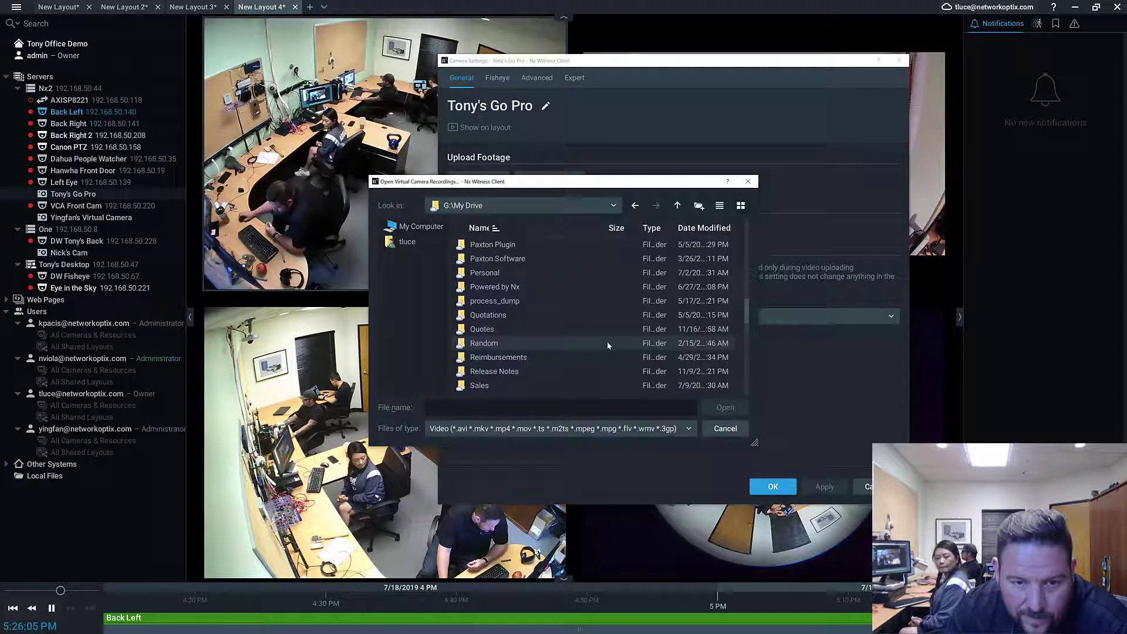
double_click(479, 385)
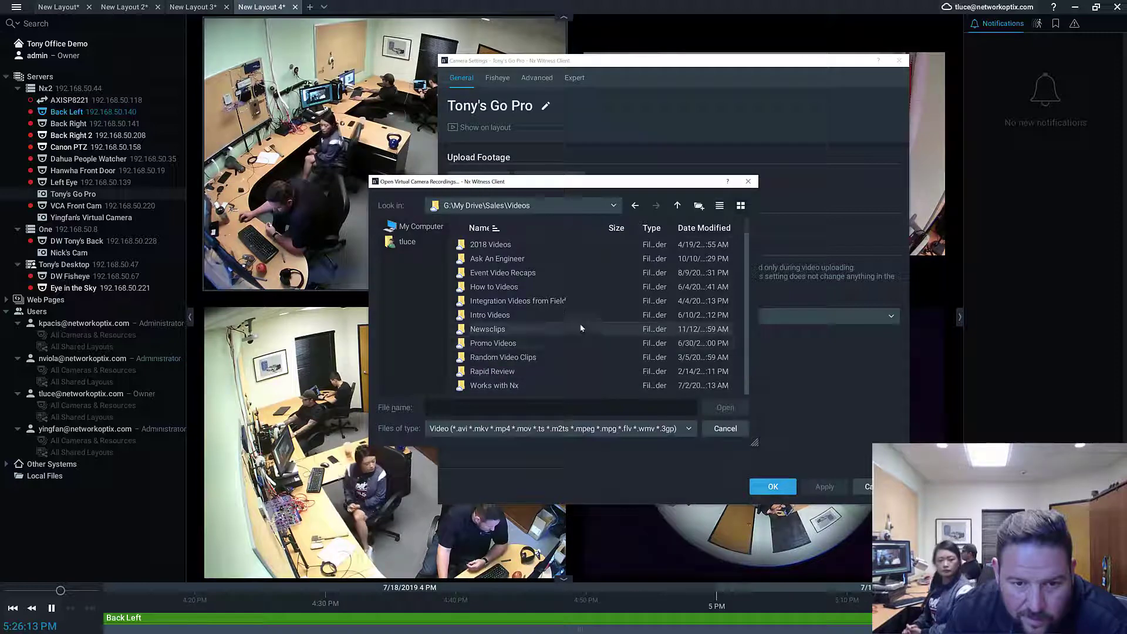
click(502, 357)
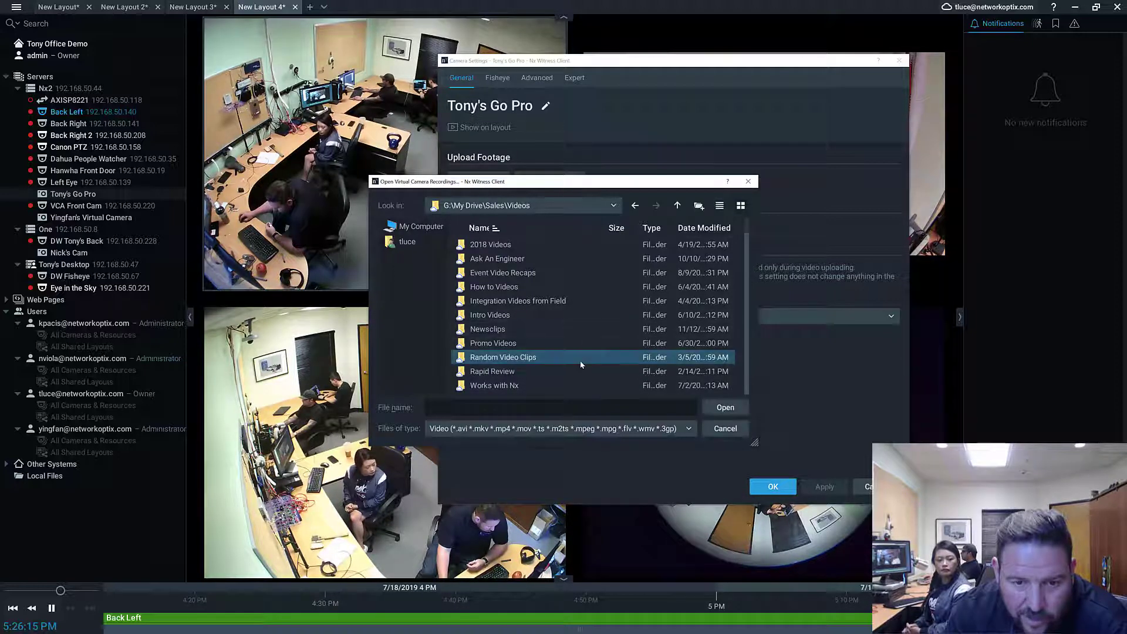
double_click(502, 357)
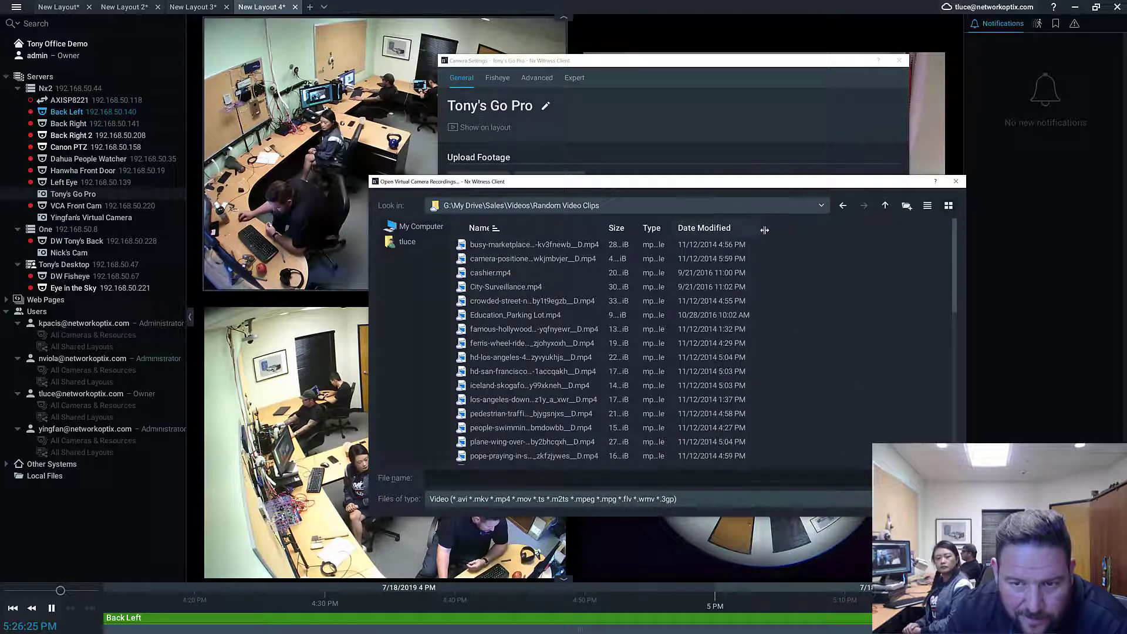
click(704, 228)
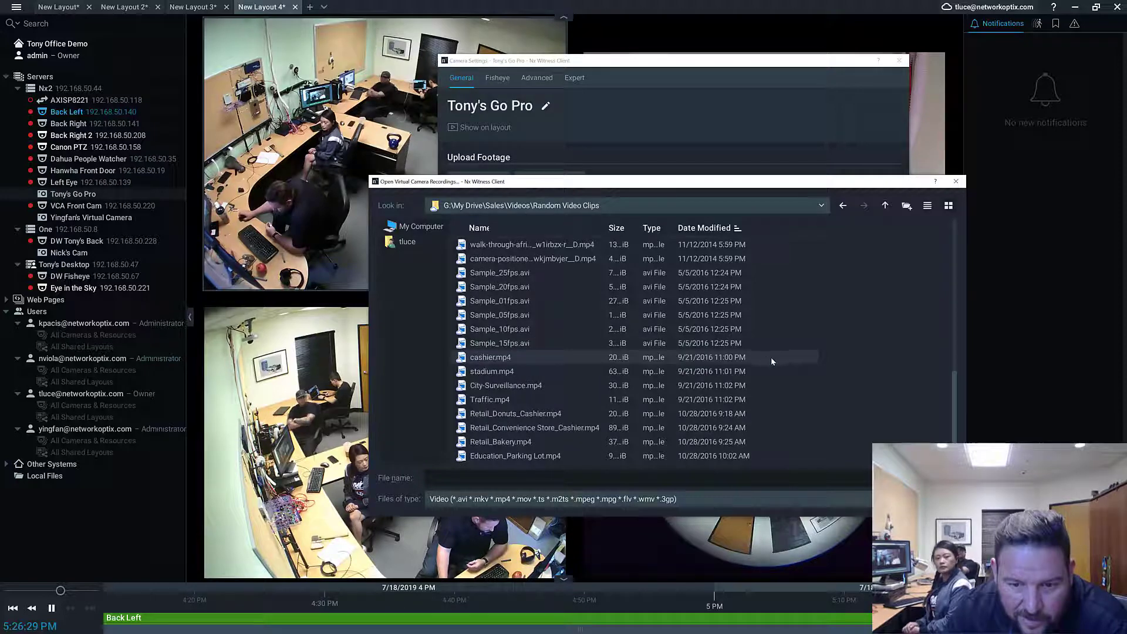
click(515, 456)
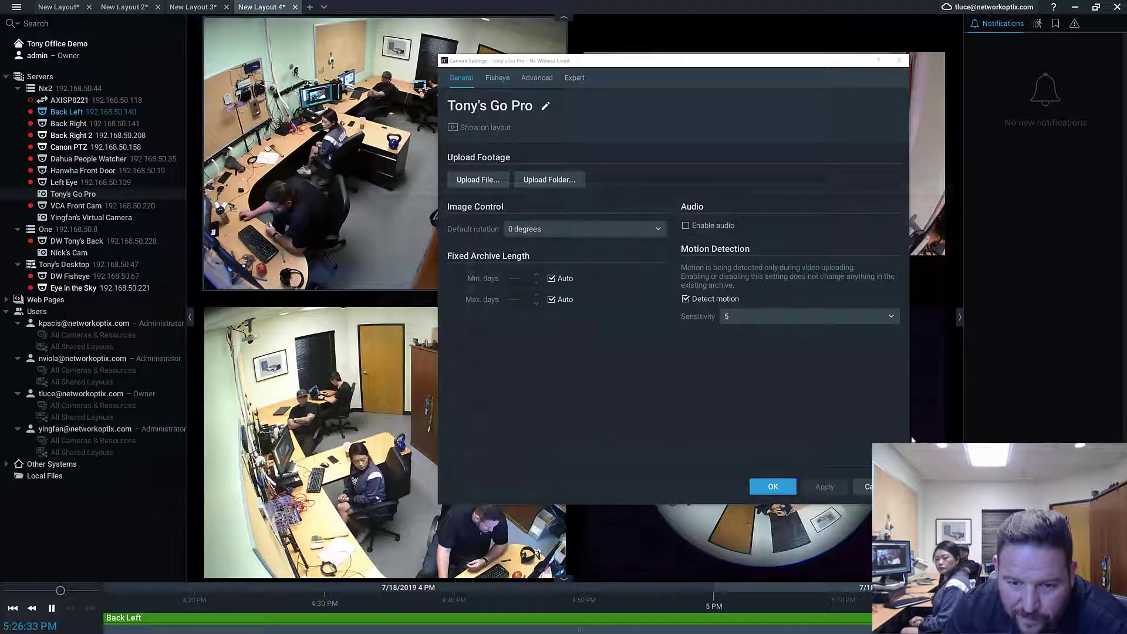
- Retry uploading a clip after the missing-timestamp warning, then close Tony's Go Pro settings
click(478, 180)
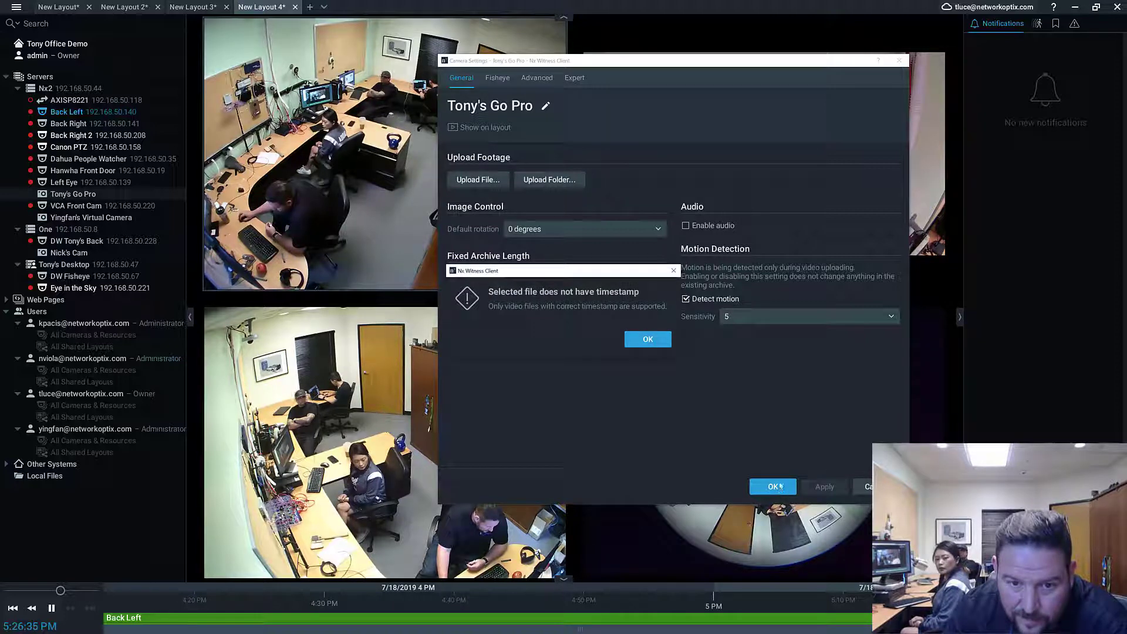
click(648, 338)
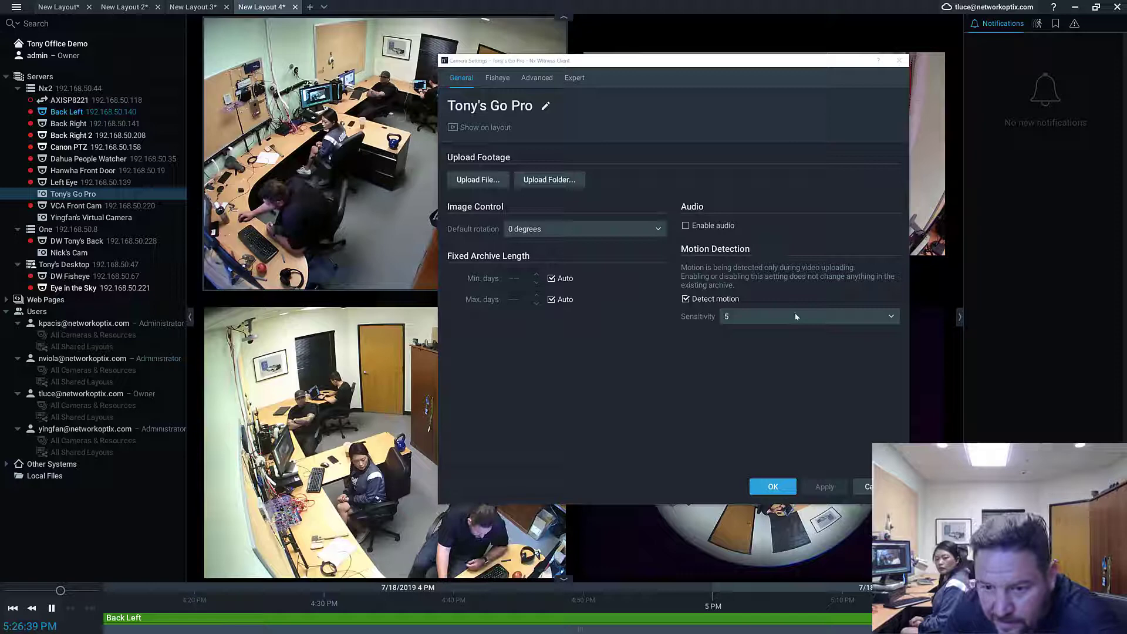
click(478, 180)
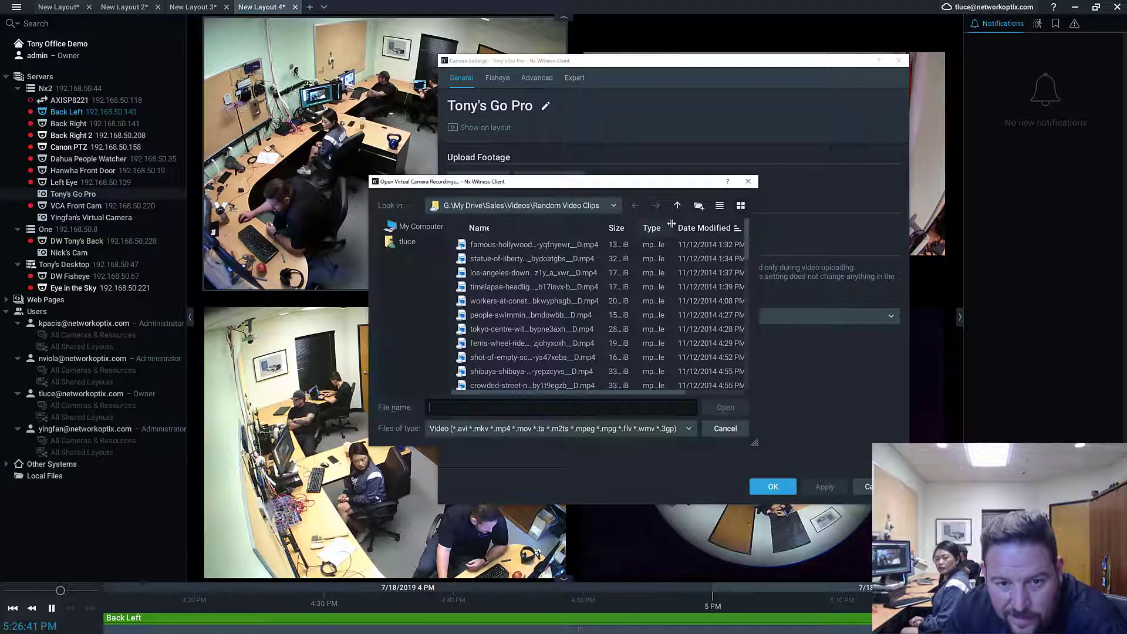
click(533, 245)
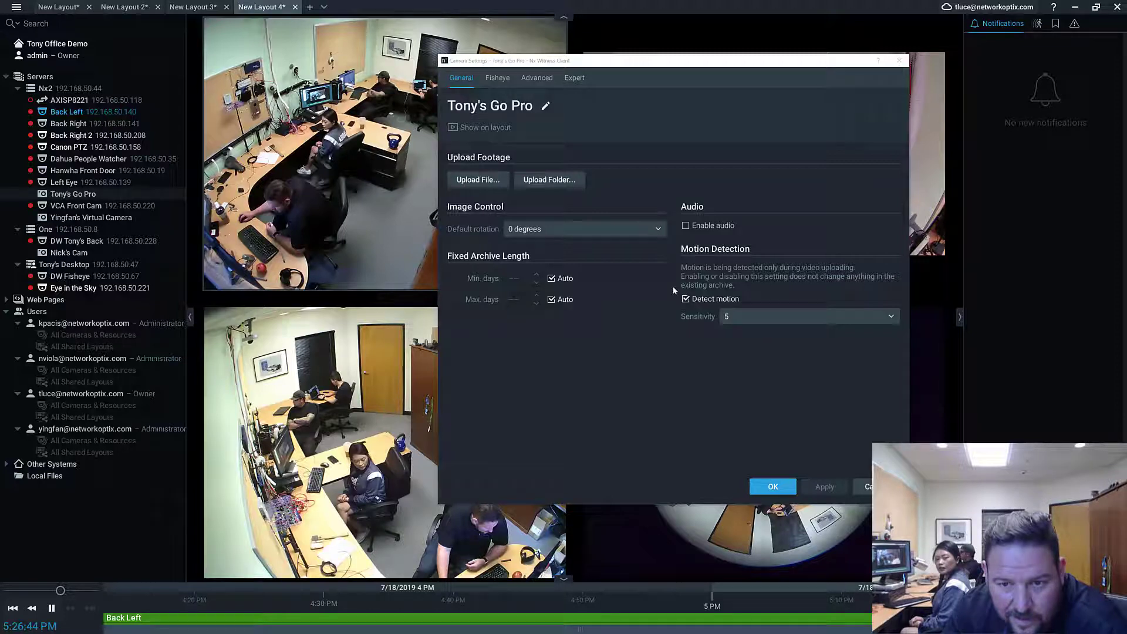
click(478, 180)
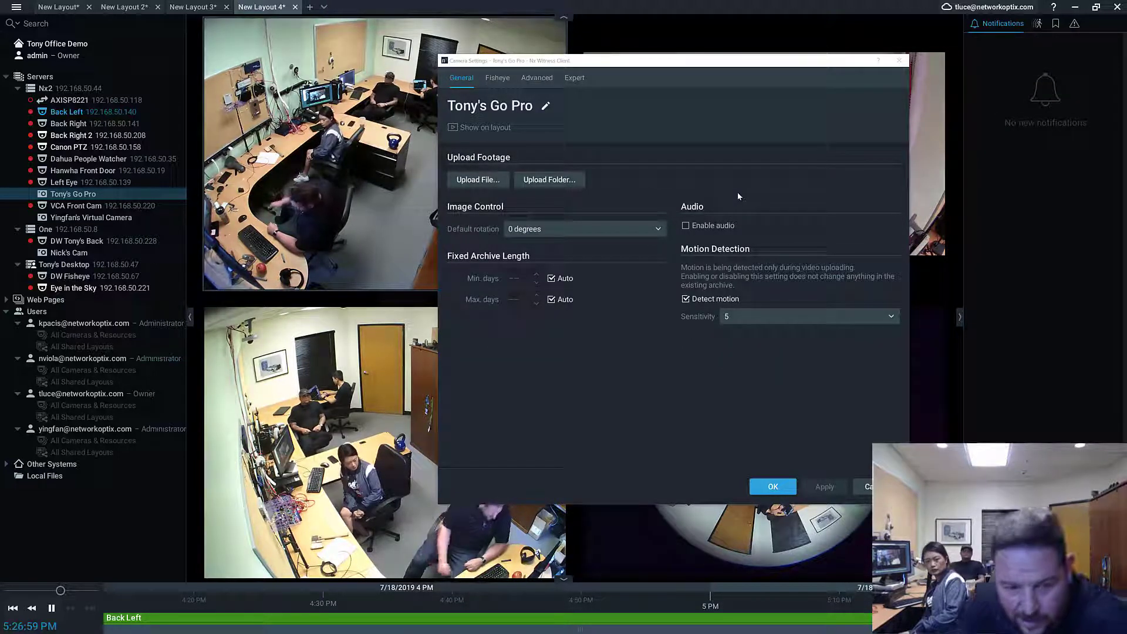
click(773, 486)
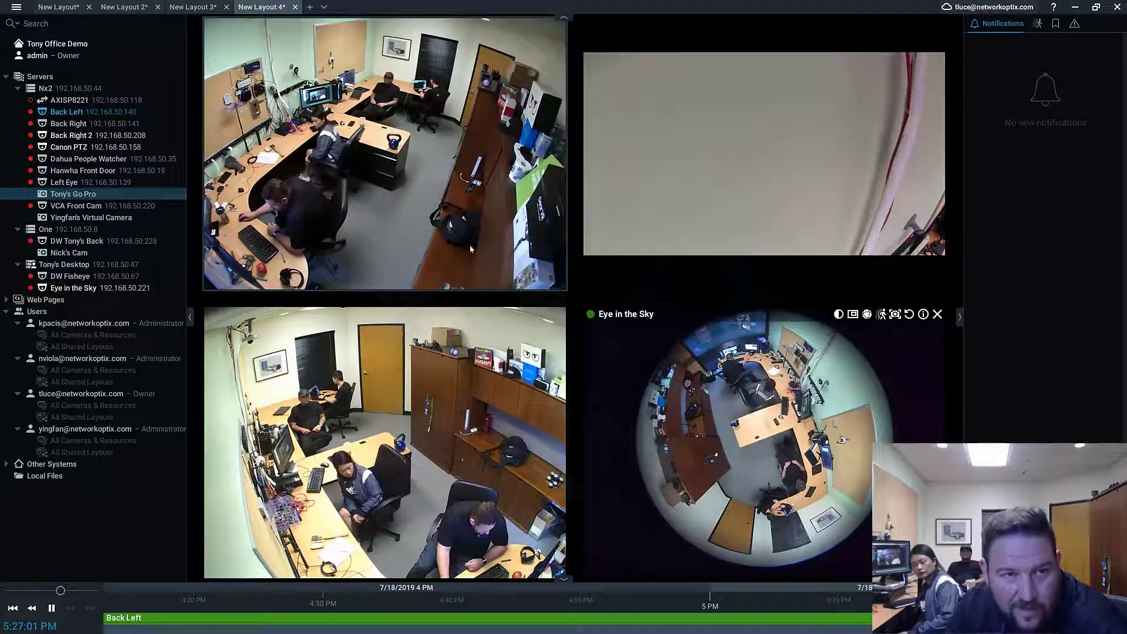
- Play Tony's Go Pro footage in a new layout tab and restore the client window down
click(373, 6)
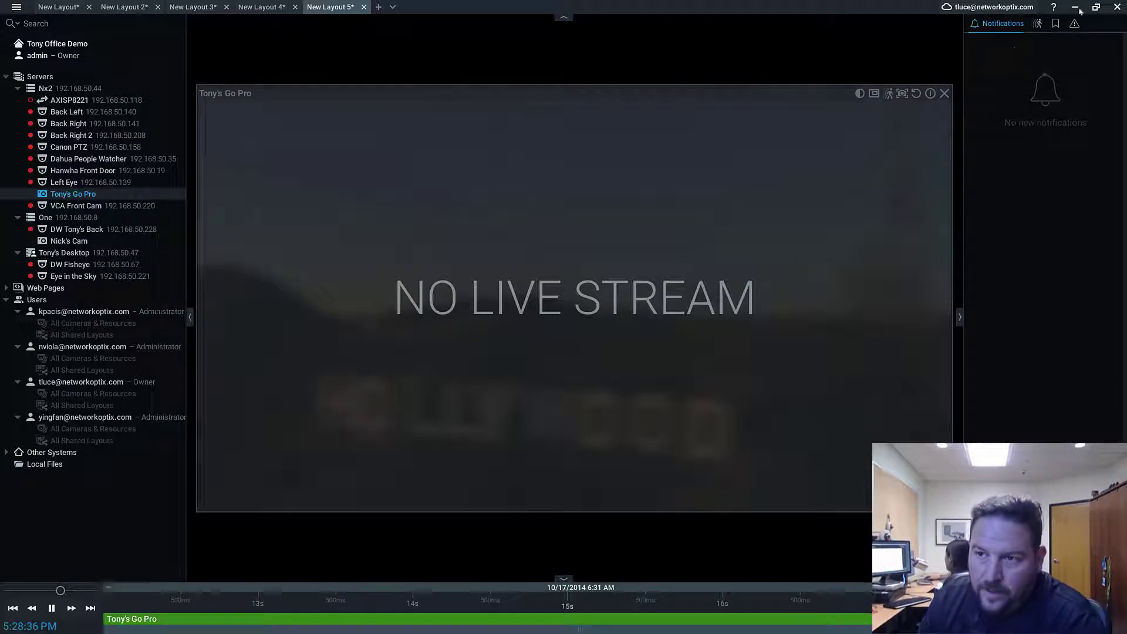
click(1084, 7)
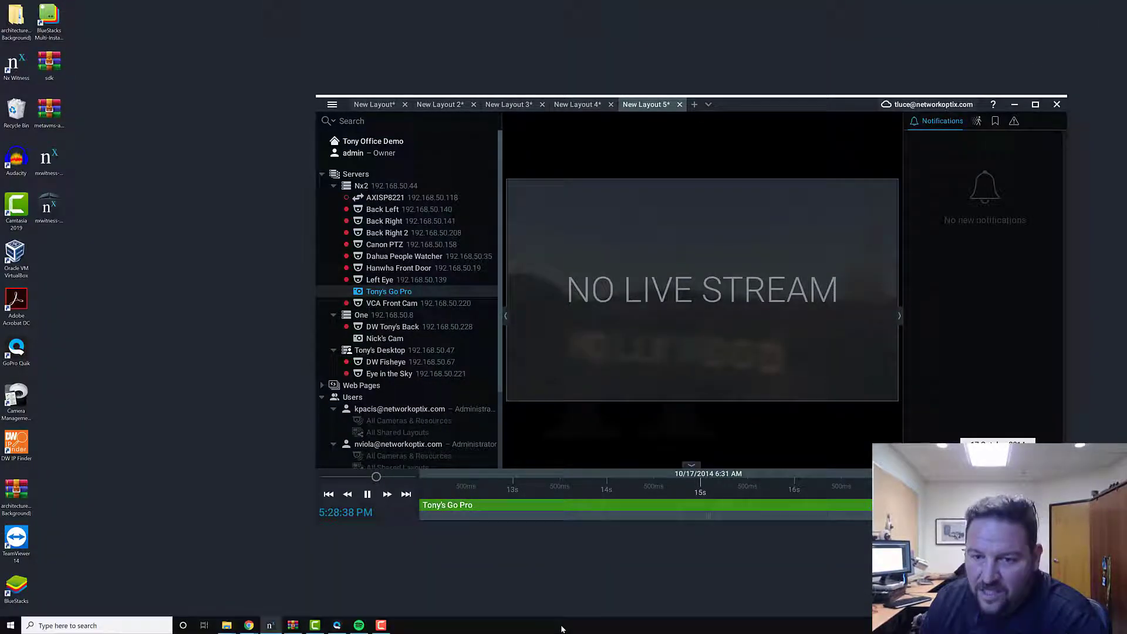